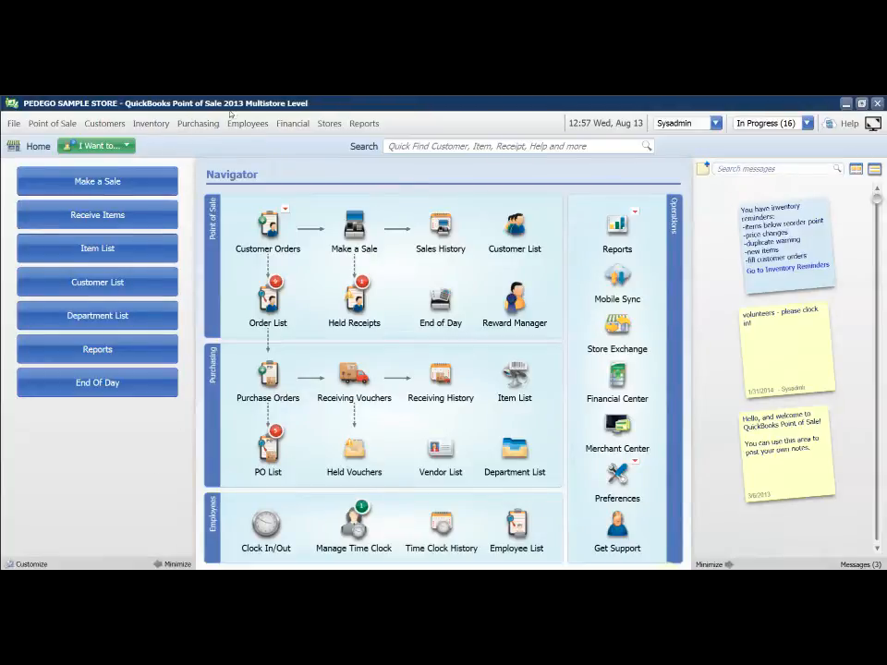
pyautogui.moveTo(288, 178)
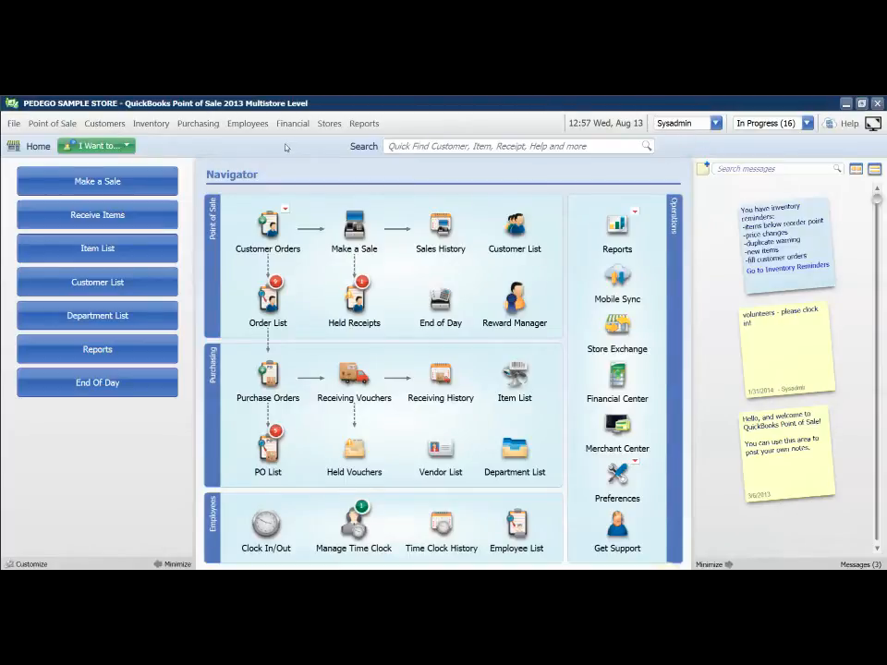
# Step: Bring up the Gift Certificate List report from the Payments reports
pyautogui.click(364, 122)
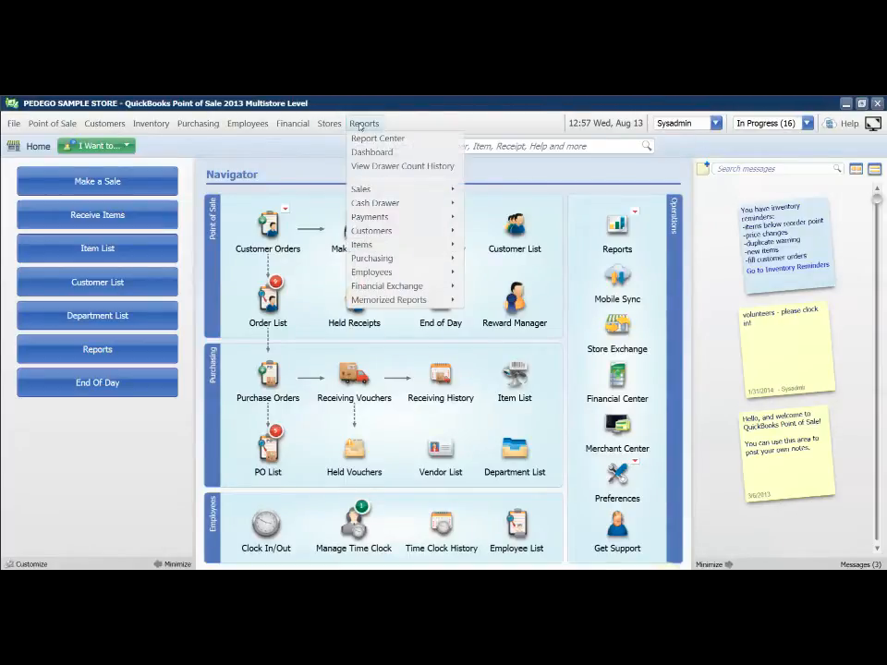
pyautogui.moveTo(369, 216)
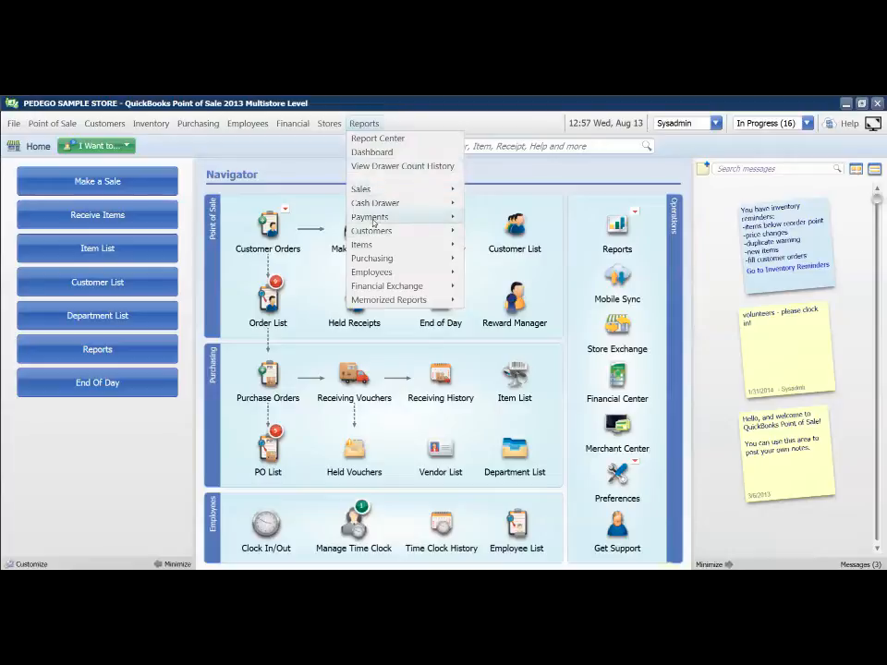
pyautogui.moveTo(370, 216)
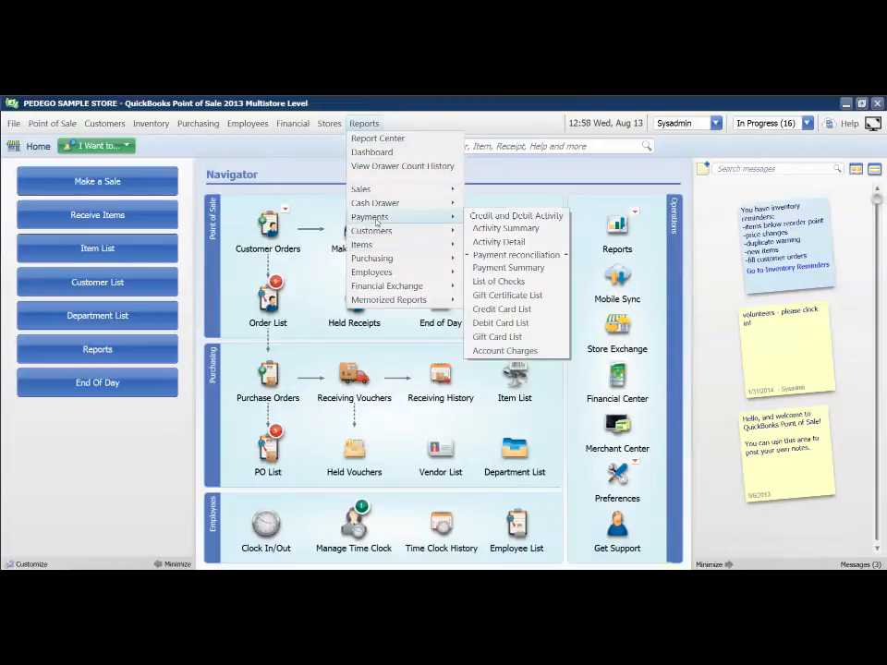
pyautogui.moveTo(506, 229)
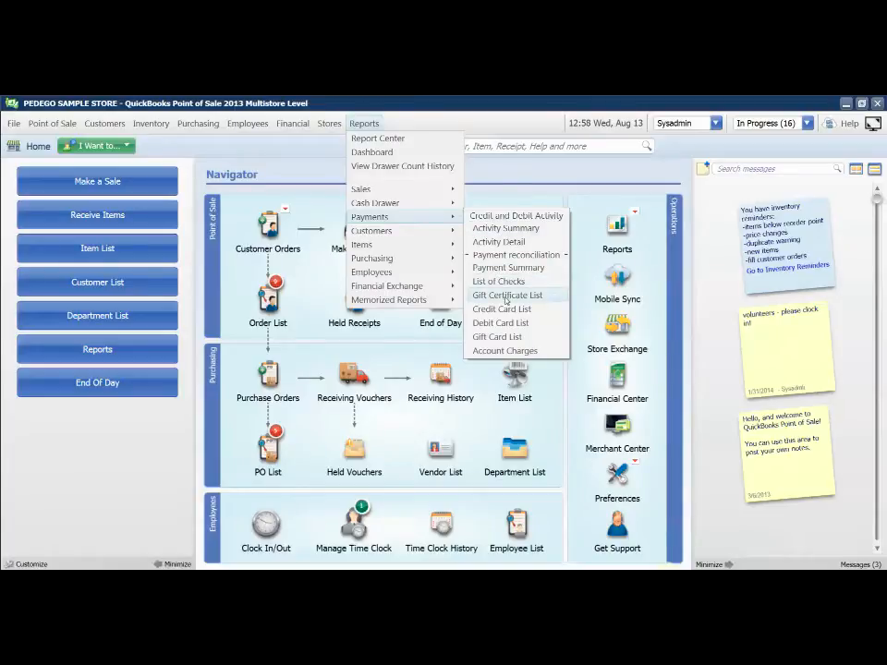
pyautogui.click(506, 293)
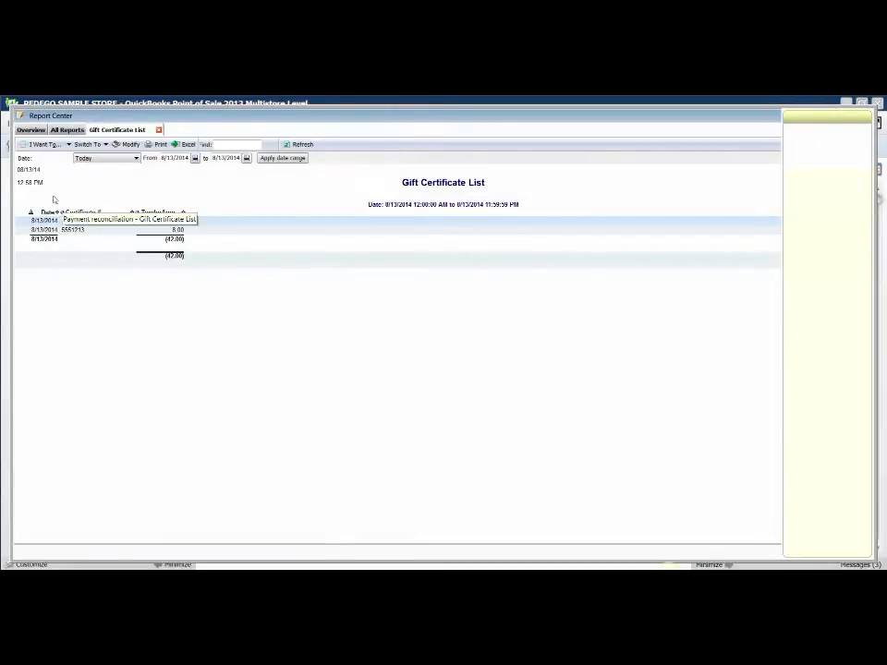
# Step: Set the report's access level to Low Security so any employee can run it, and save
pyautogui.click(45, 144)
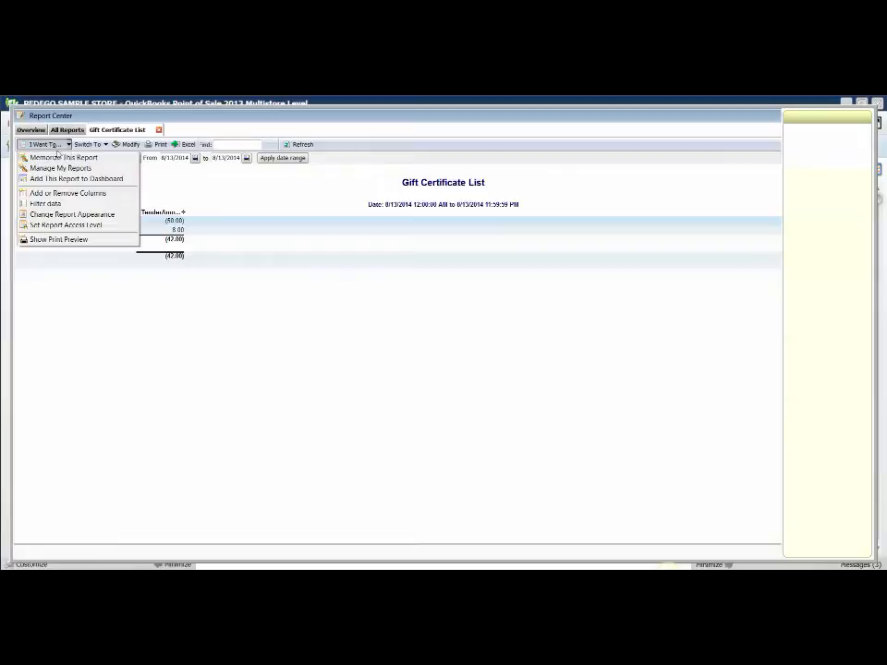
pyautogui.moveTo(65, 225)
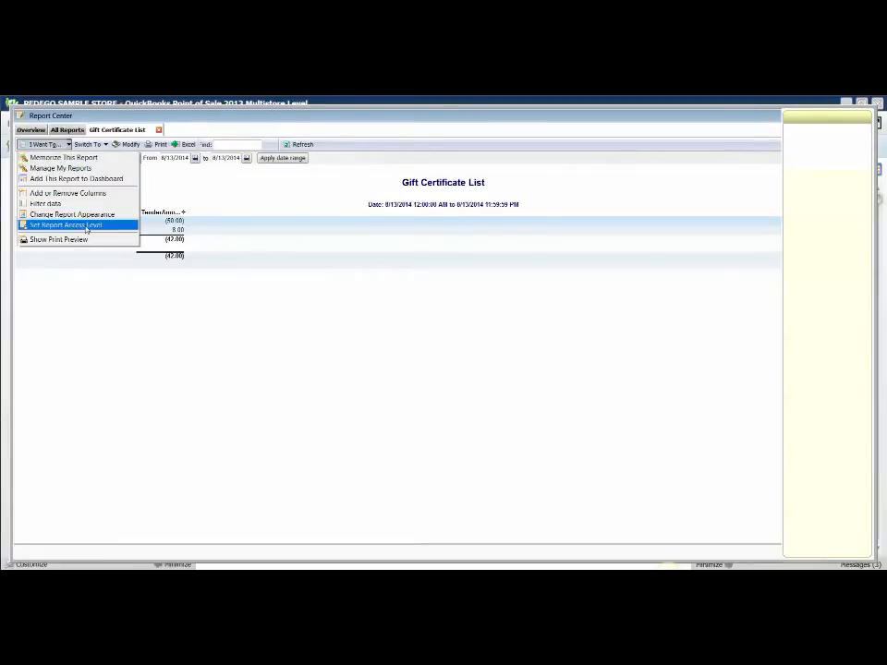
pyautogui.click(65, 225)
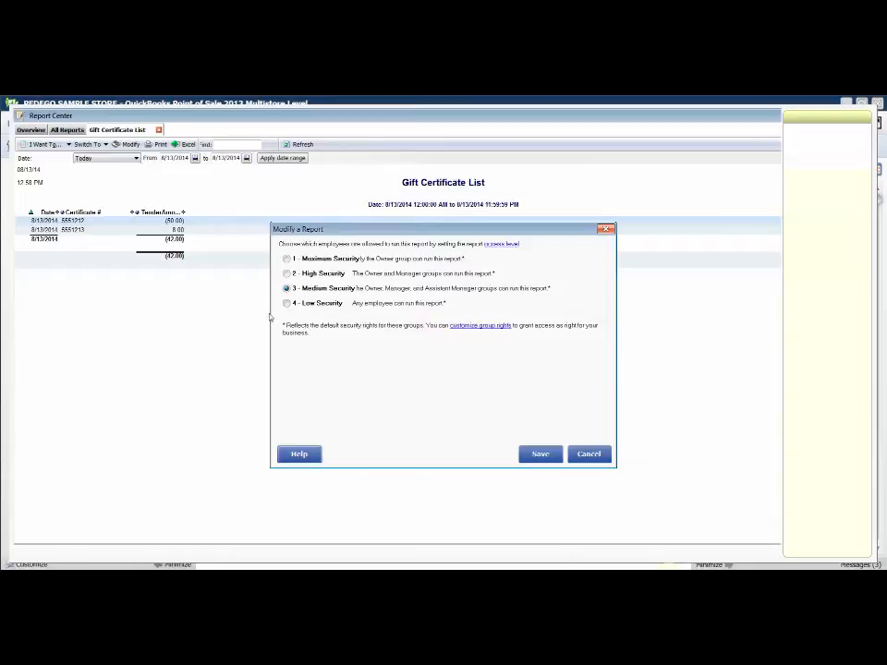
pyautogui.click(287, 303)
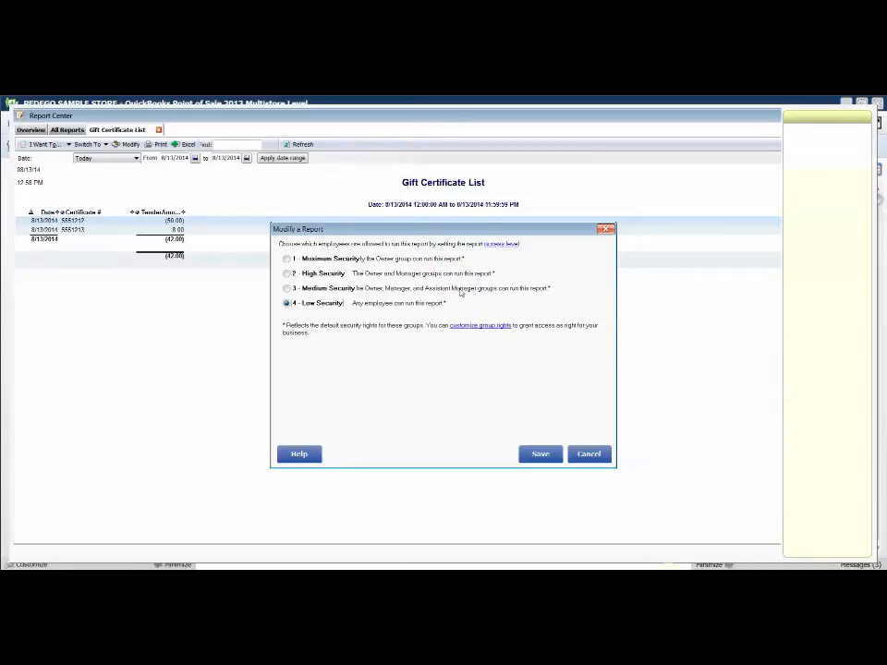
pyautogui.moveTo(551, 294)
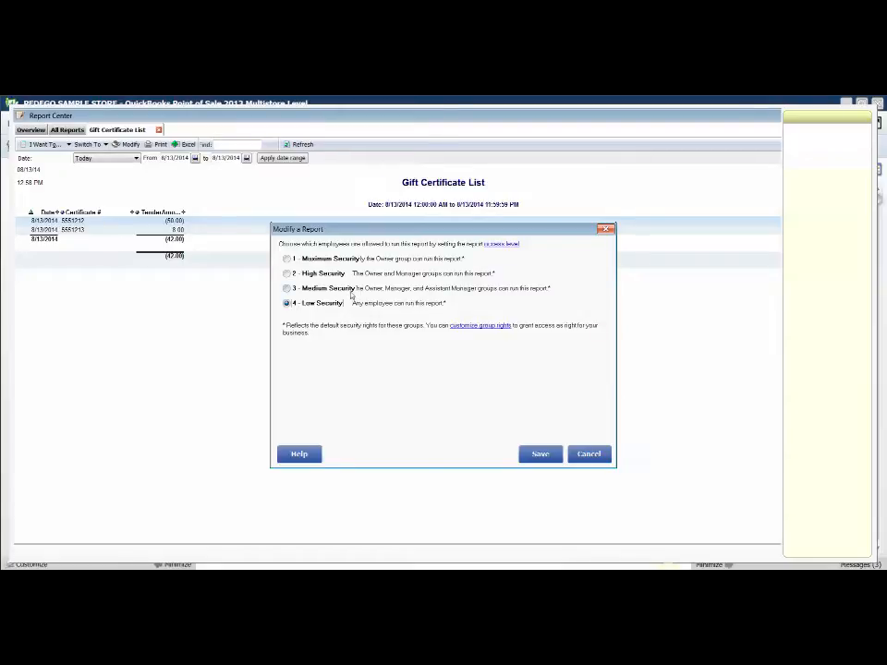
pyautogui.click(287, 288)
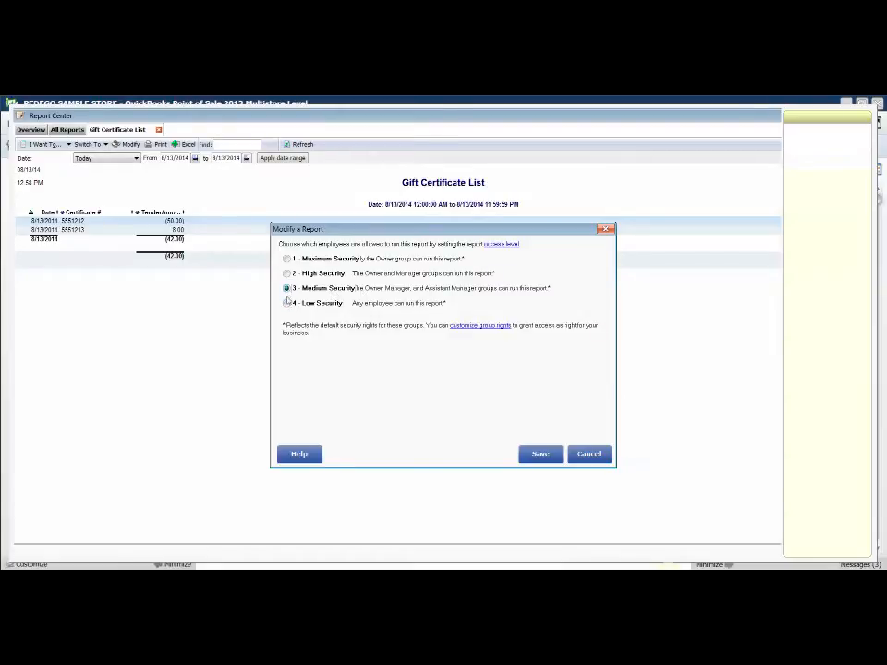
pyautogui.click(286, 303)
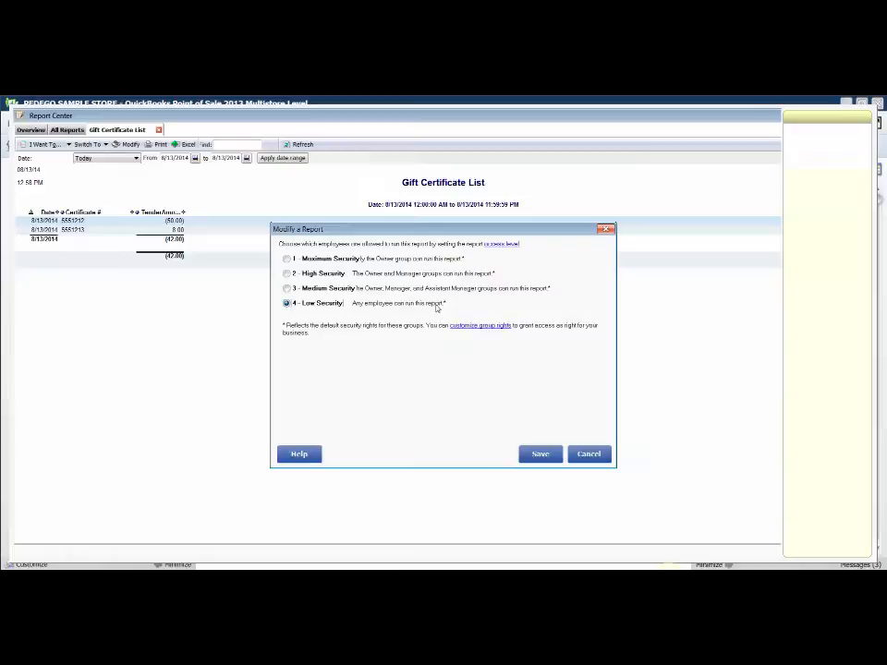
pyautogui.moveTo(458, 307)
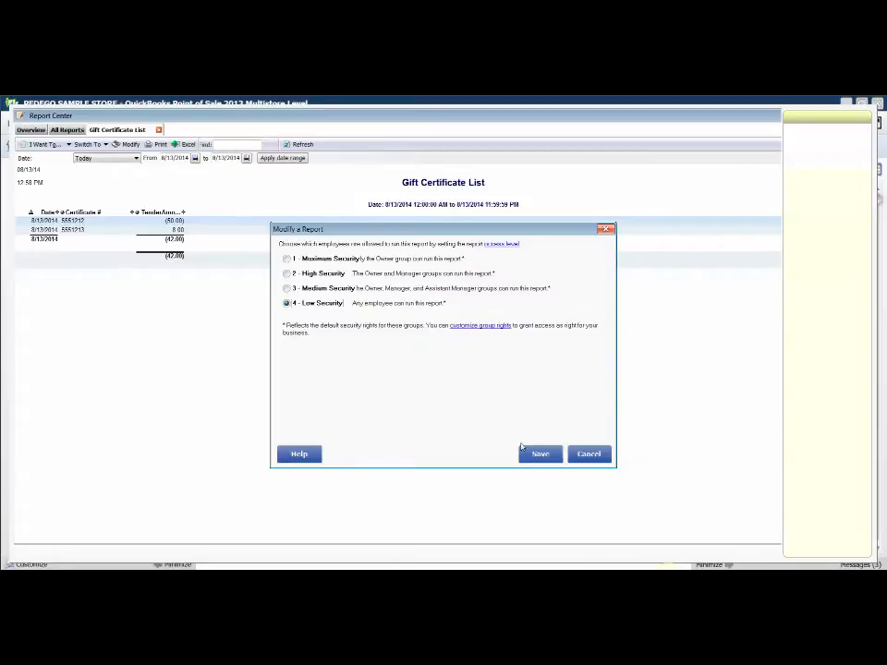
pyautogui.click(540, 454)
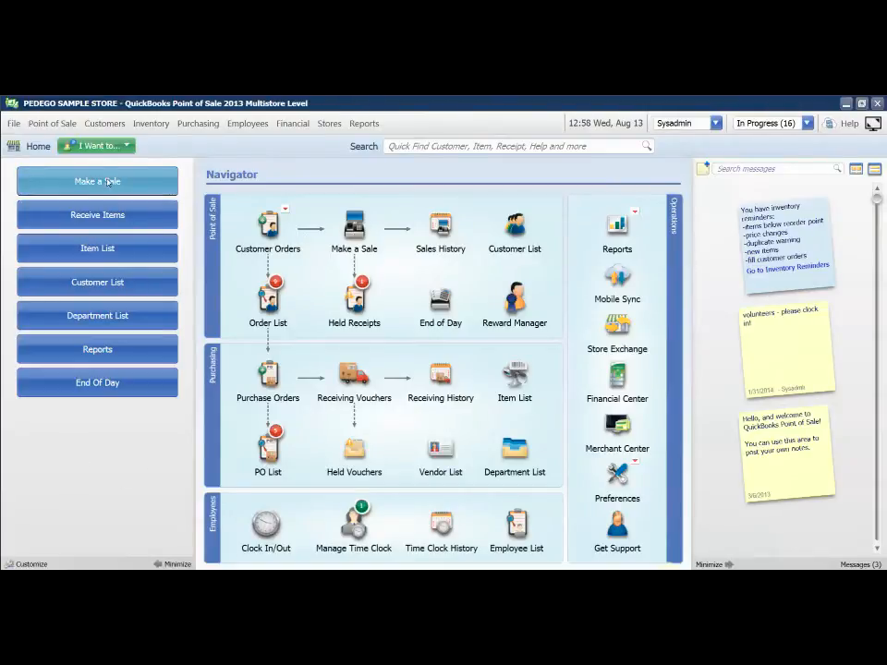
pyautogui.click(96, 181)
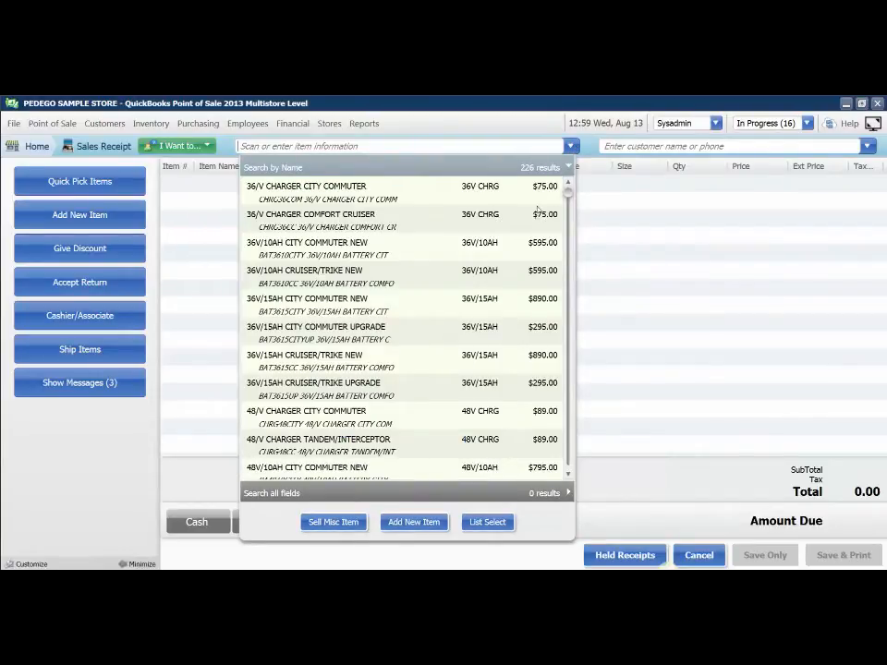
pyautogui.click(323, 192)
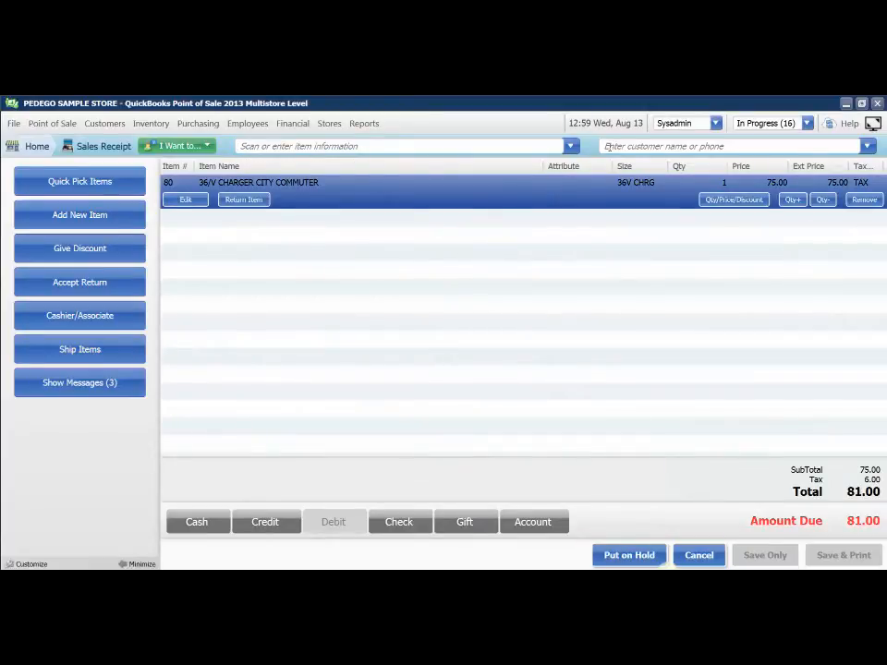
pyautogui.write('JOR')
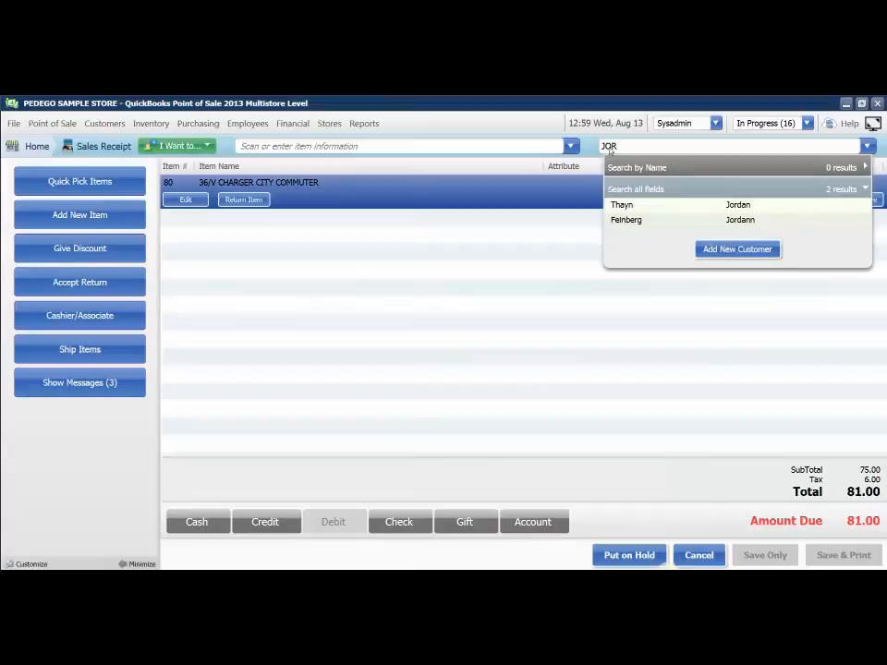
pyautogui.click(626, 220)
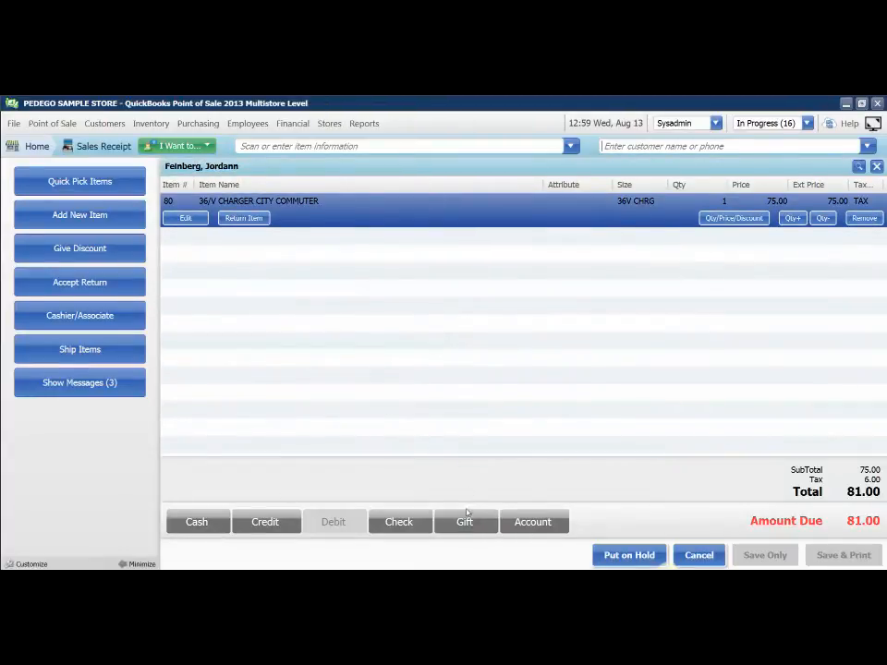
# Step: Begin a gift certificate payment, cancel the Redeem dialog, and reopen the Gift Certificate List report
pyautogui.click(464, 521)
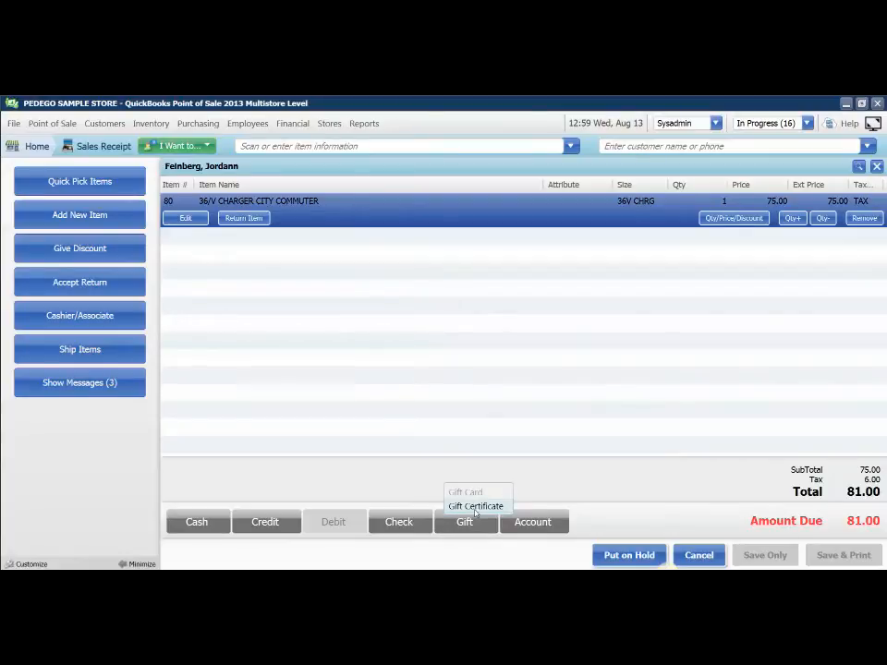
pyautogui.click(477, 506)
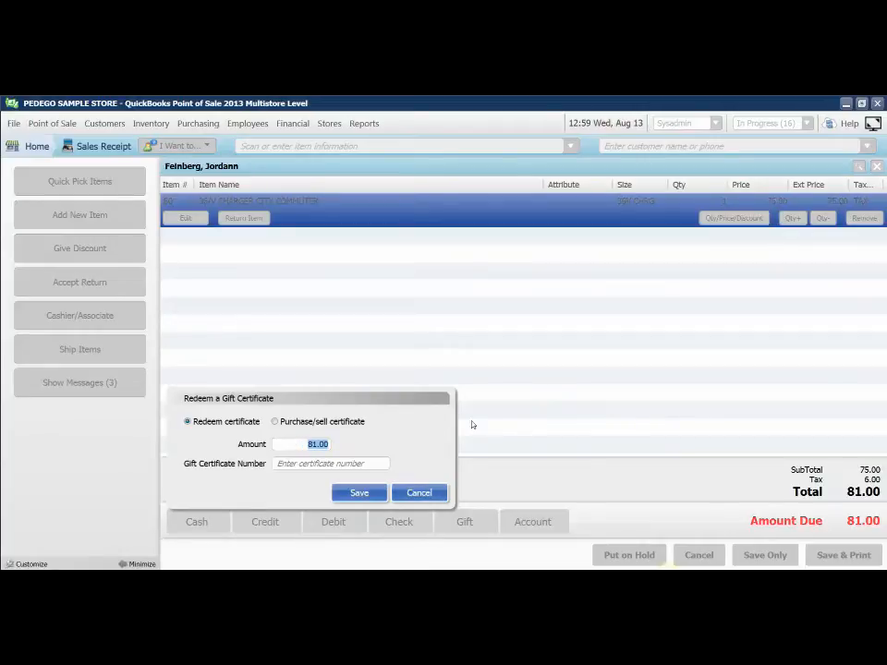
pyautogui.click(418, 491)
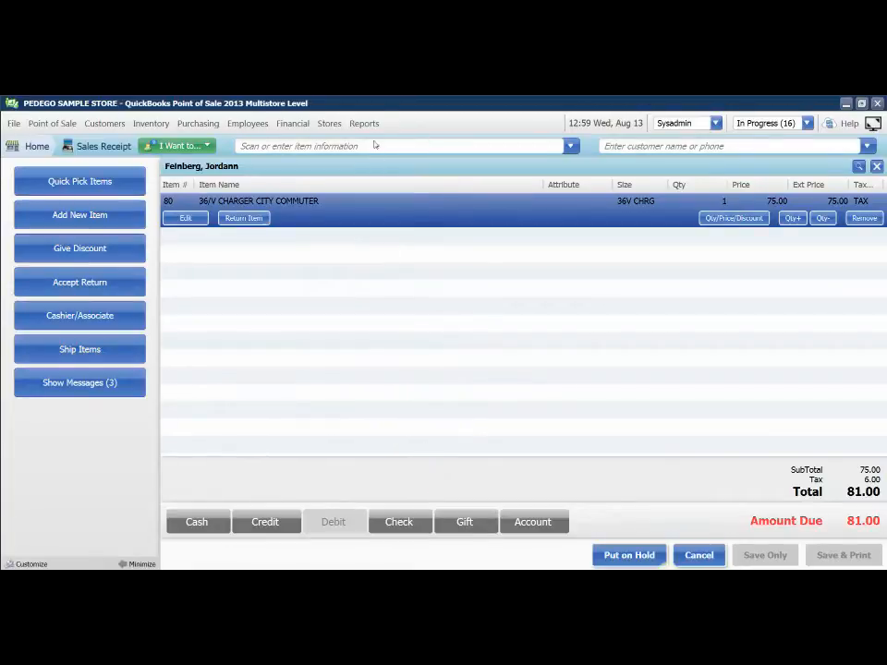
pyautogui.click(364, 122)
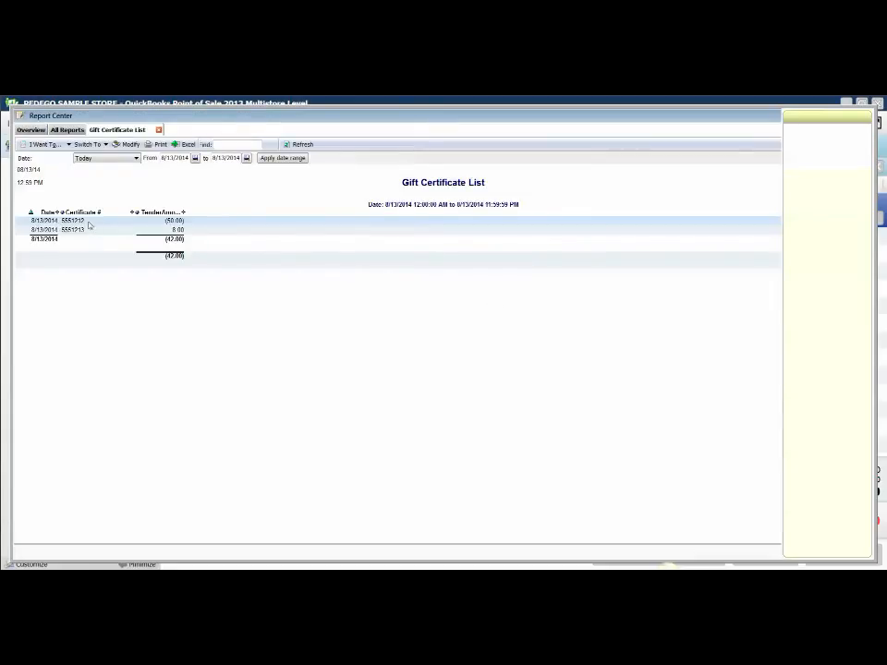
# Step: Close the Report Center to return to the Feinberg sales receipt
pyautogui.click(84, 222)
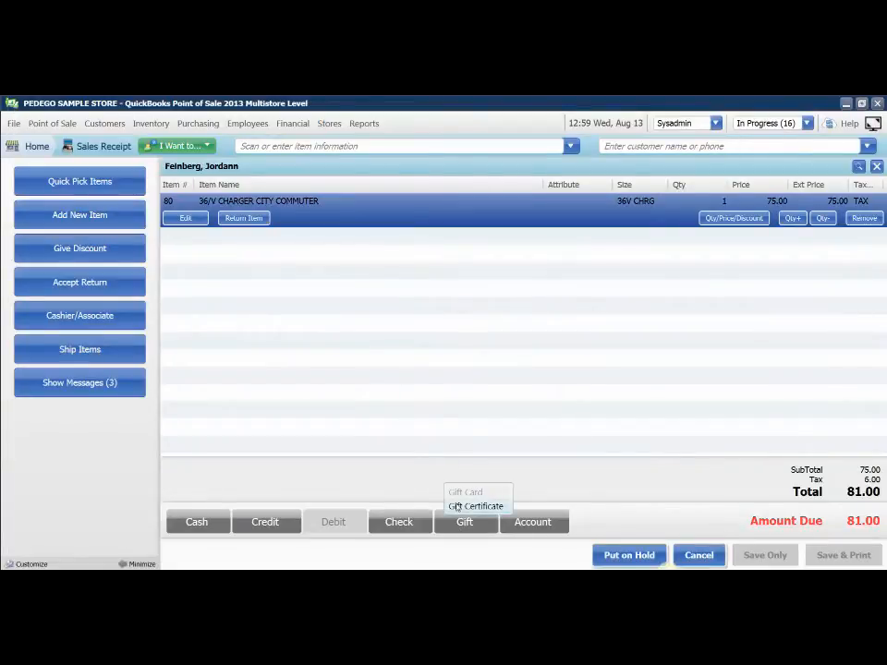
# Step: Redeem gift certificate number 5551212 for $50.00 against the sale, leaving 31.00 due
pyautogui.click(477, 507)
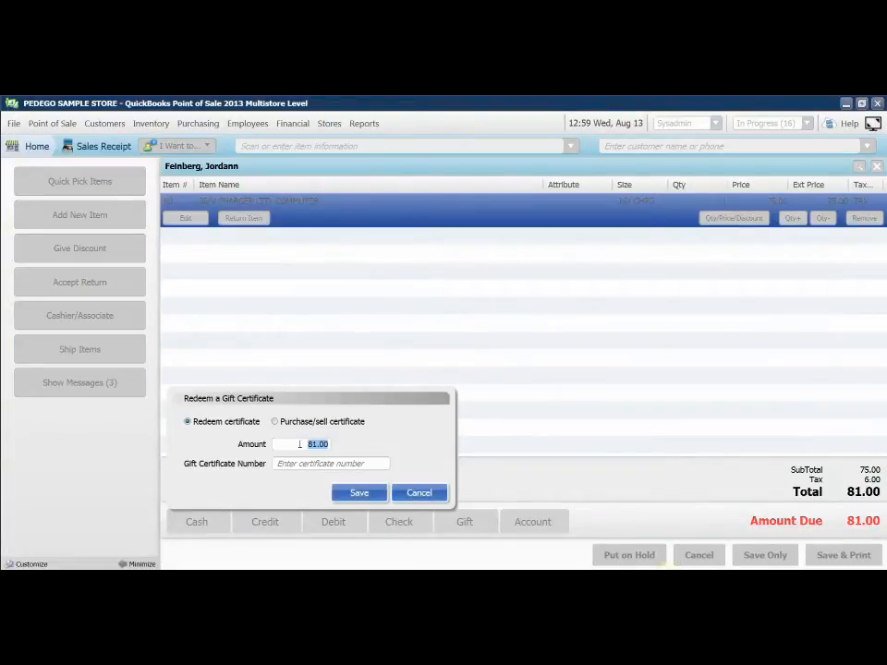
pyautogui.write('50.00')
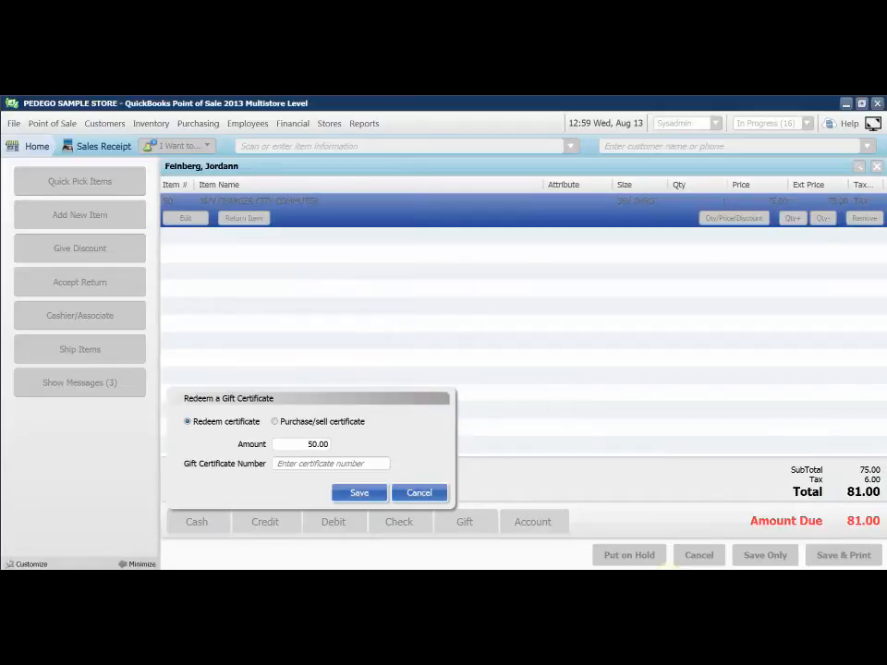
pyautogui.write('55')
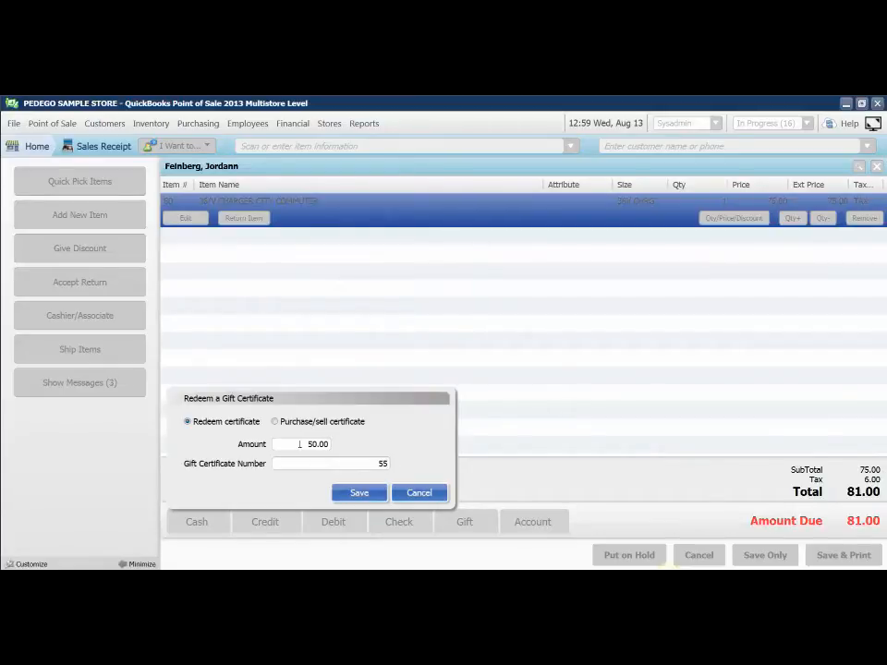
pyautogui.write('5551212')
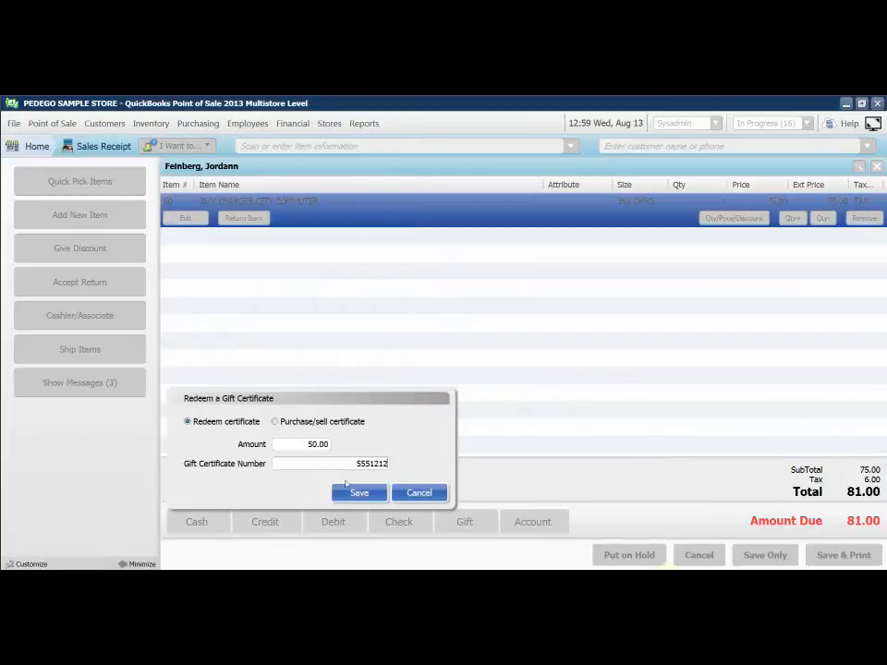
pyautogui.click(359, 492)
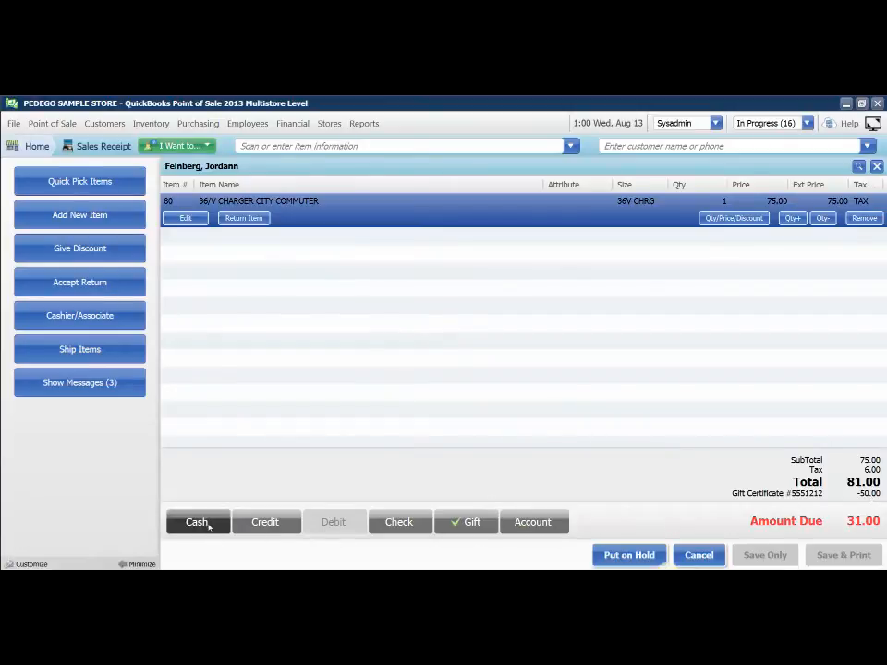
# Step: Pay the remaining 31.00 in cash and save the completed receipt
pyautogui.click(196, 521)
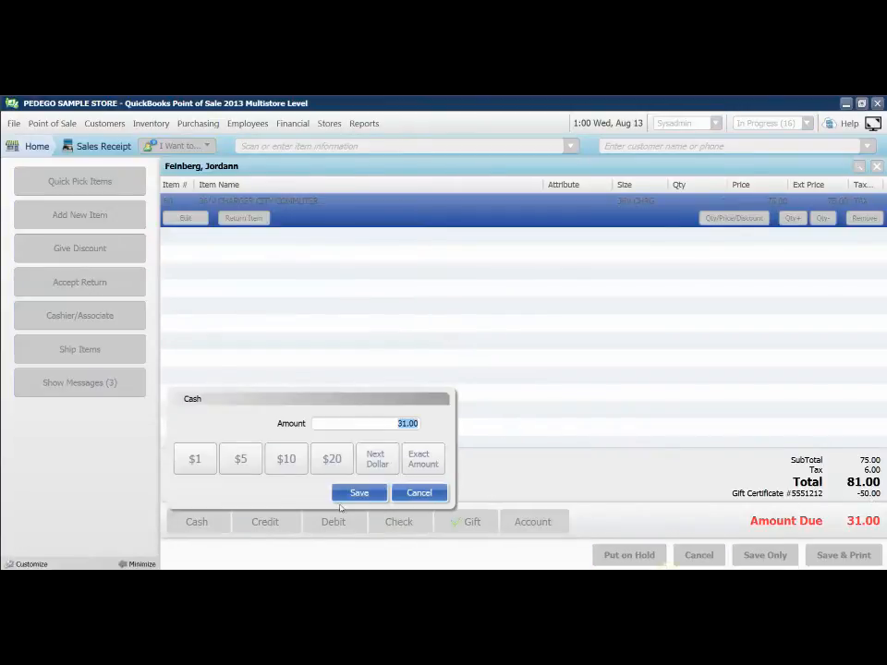
pyautogui.click(359, 492)
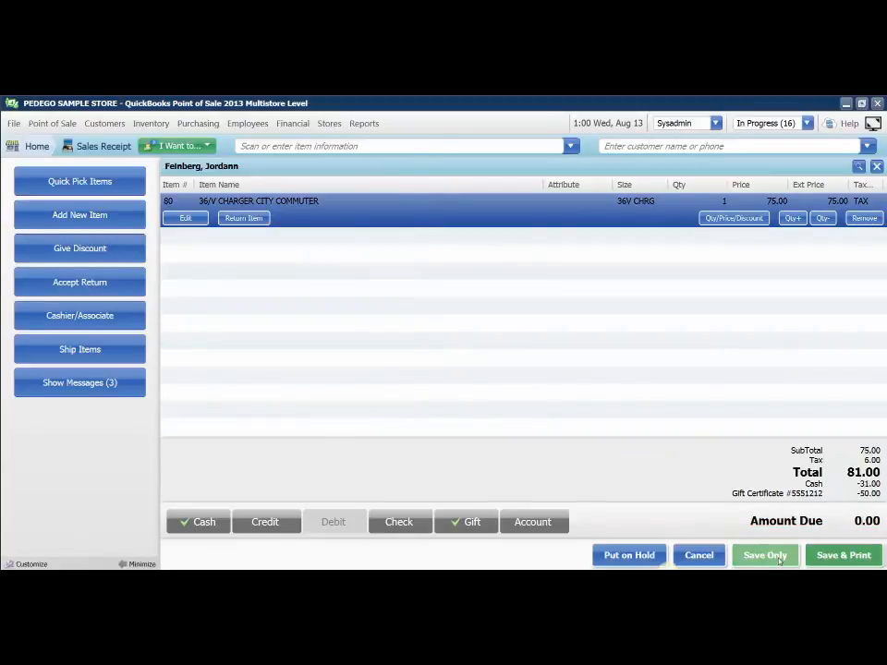
pyautogui.click(765, 554)
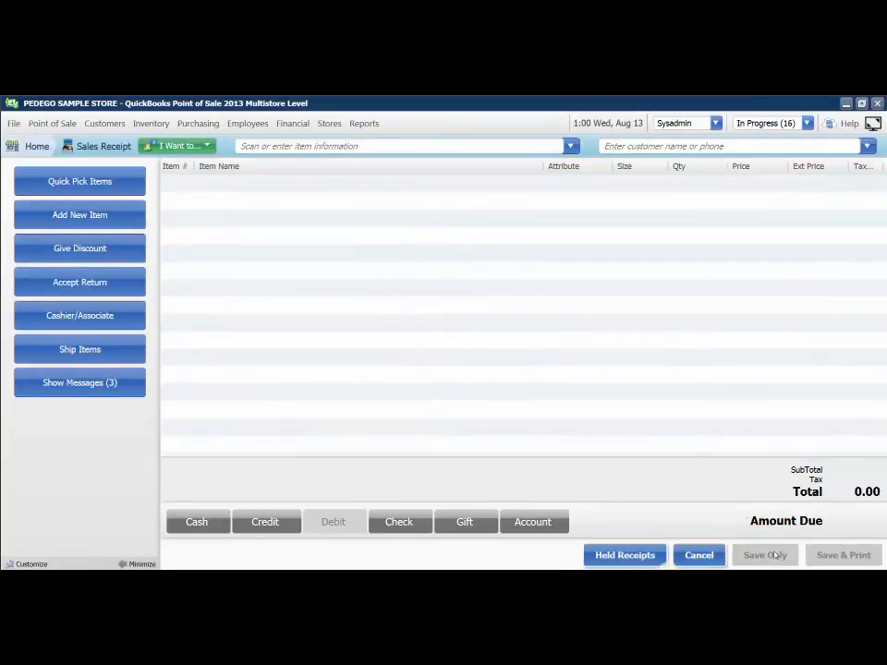
pyautogui.click(364, 122)
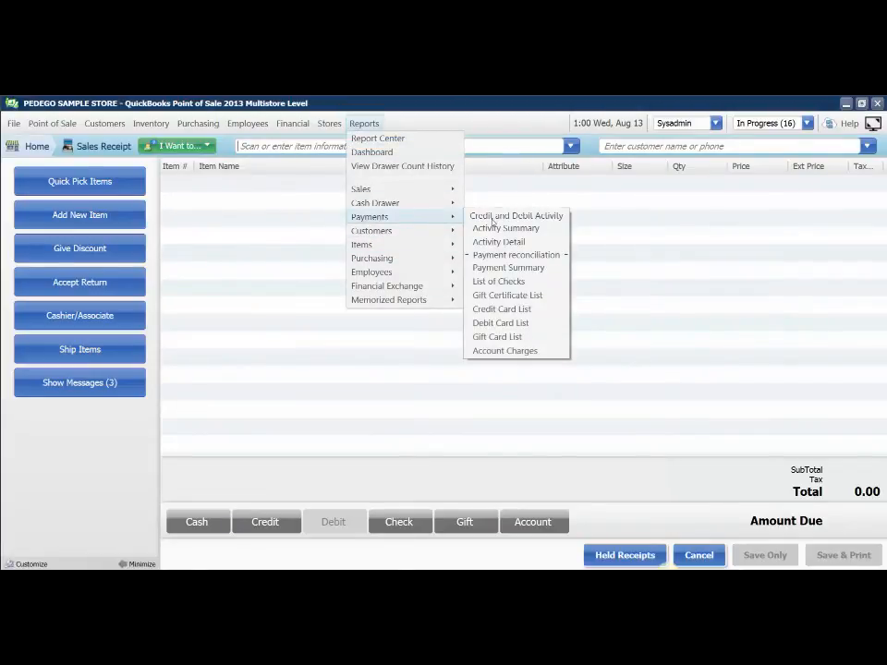
pyautogui.click(506, 296)
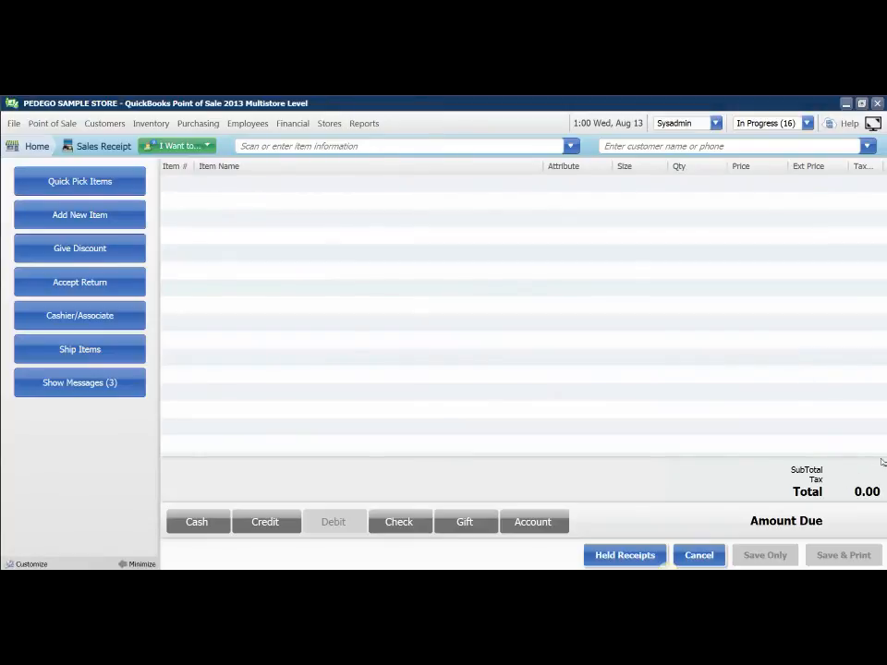
pyautogui.moveTo(850, 462)
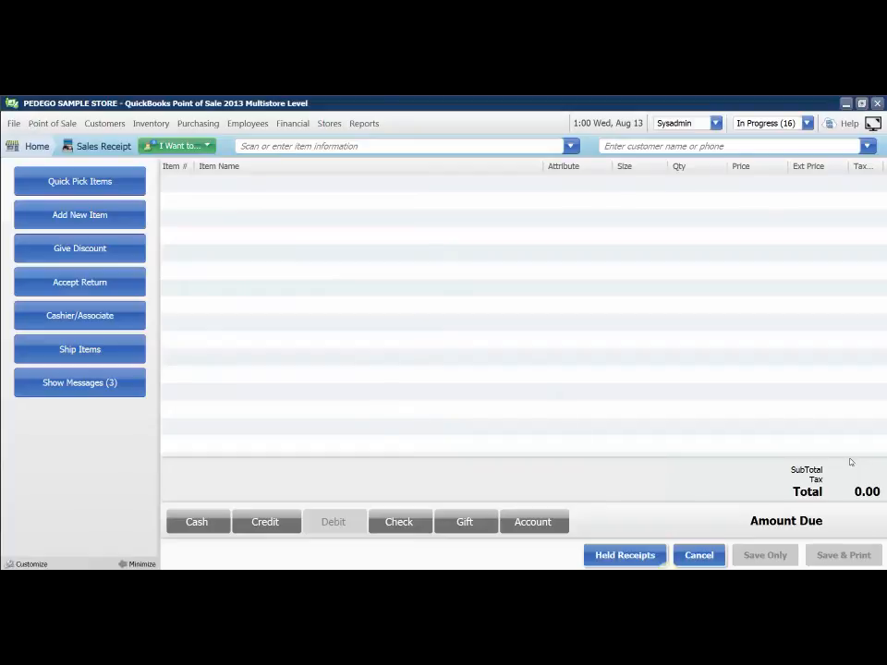
pyautogui.moveTo(78, 473)
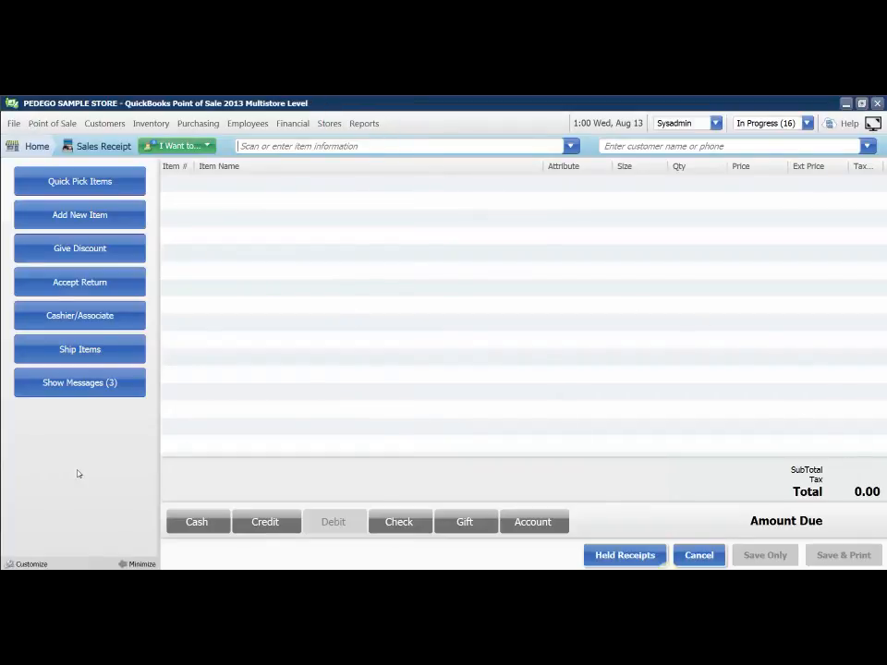
pyautogui.moveTo(81, 458)
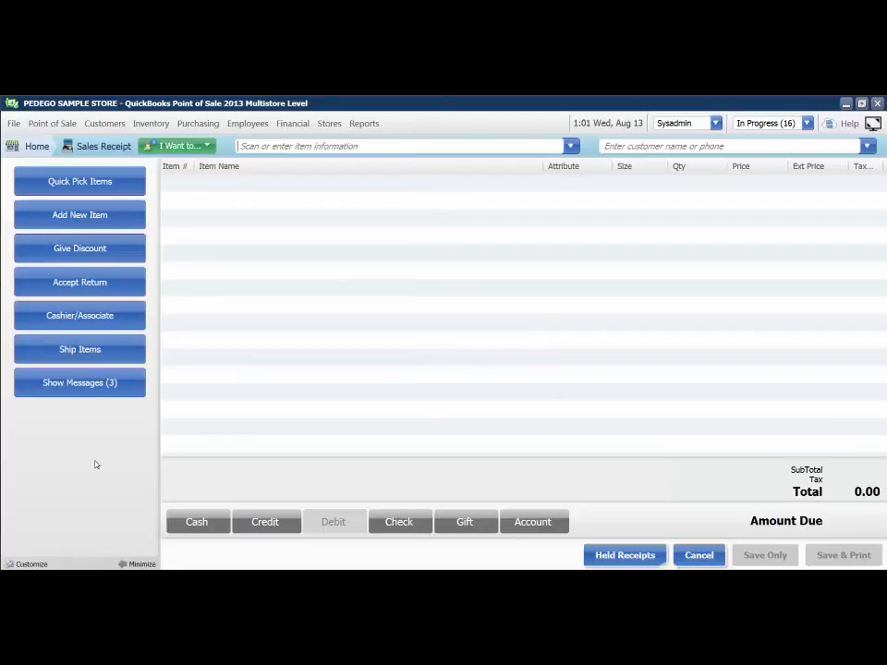
pyautogui.moveTo(188, 411)
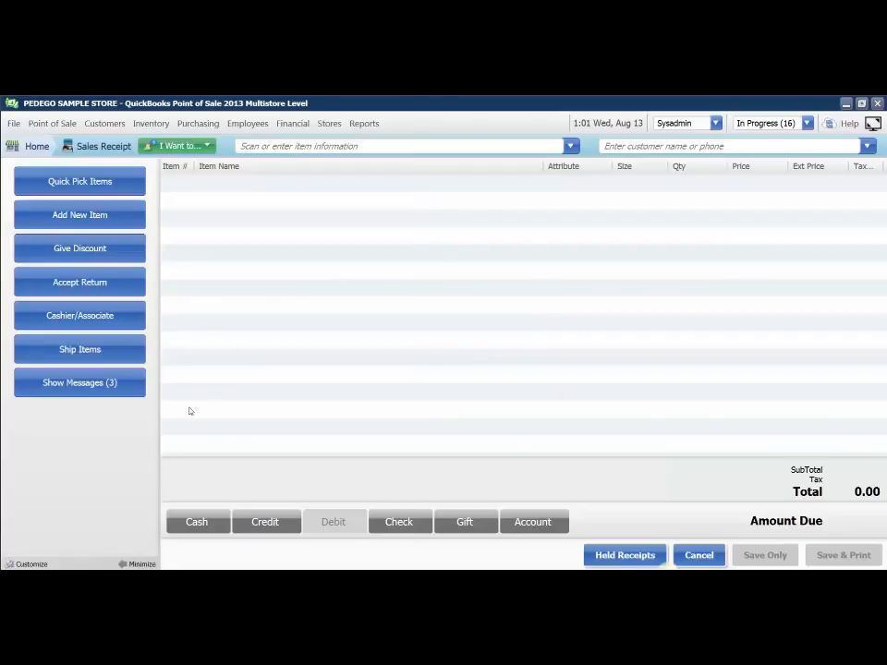